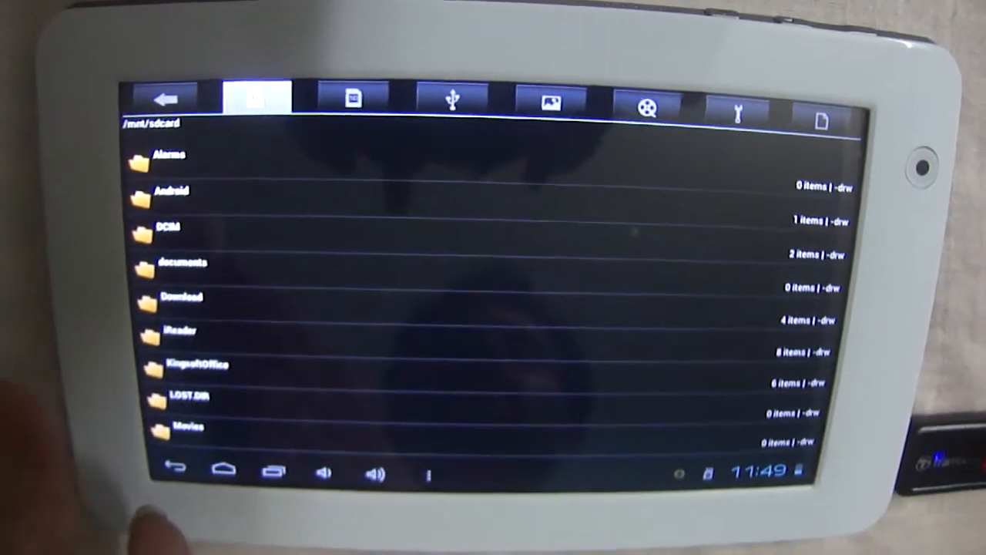
Step: Browse the USB pen drive's apks folder and open the Angry Birds Rio APK to install it
click(454, 98)
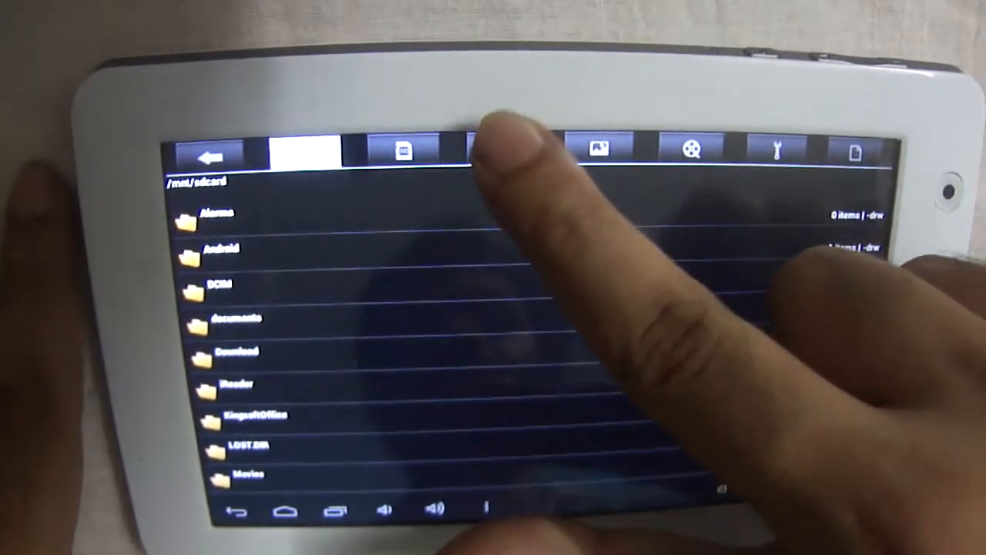
click(478, 151)
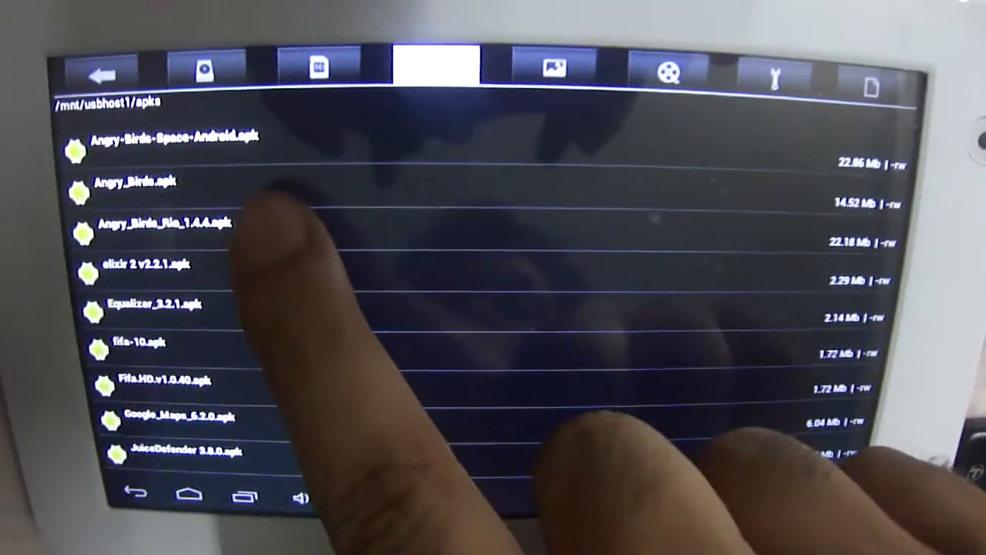
click(135, 181)
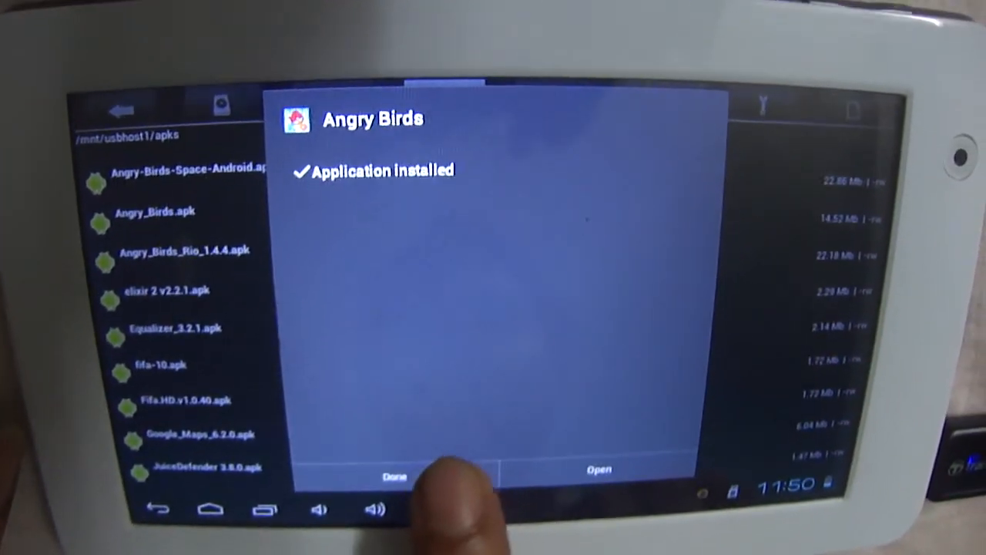
Step: Launch Angry Birds Rio from the installer's 'Application installed' screen
click(394, 477)
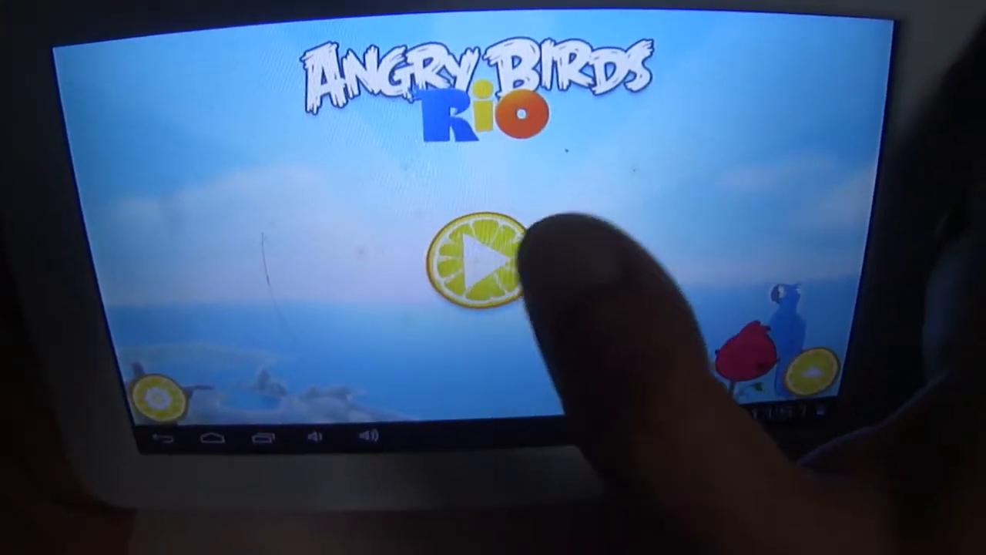
Step: Start Angry Birds Rio and dismiss the intro story comic and slingshot tutorial
click(481, 265)
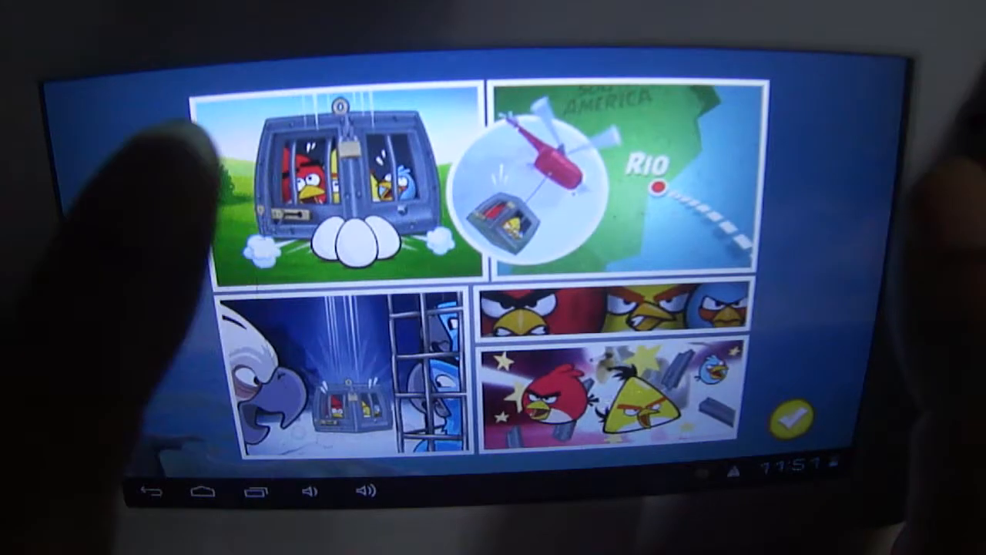
click(786, 416)
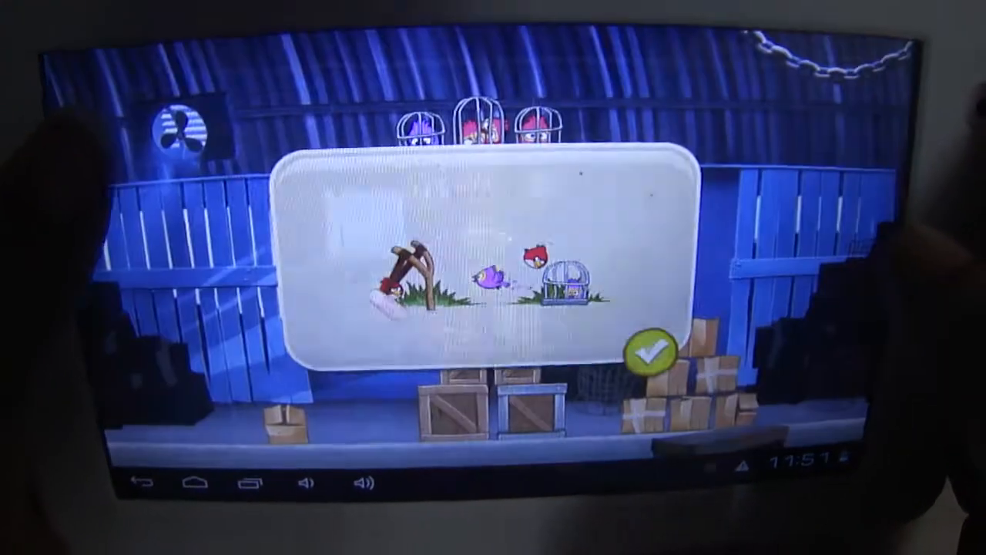
click(650, 353)
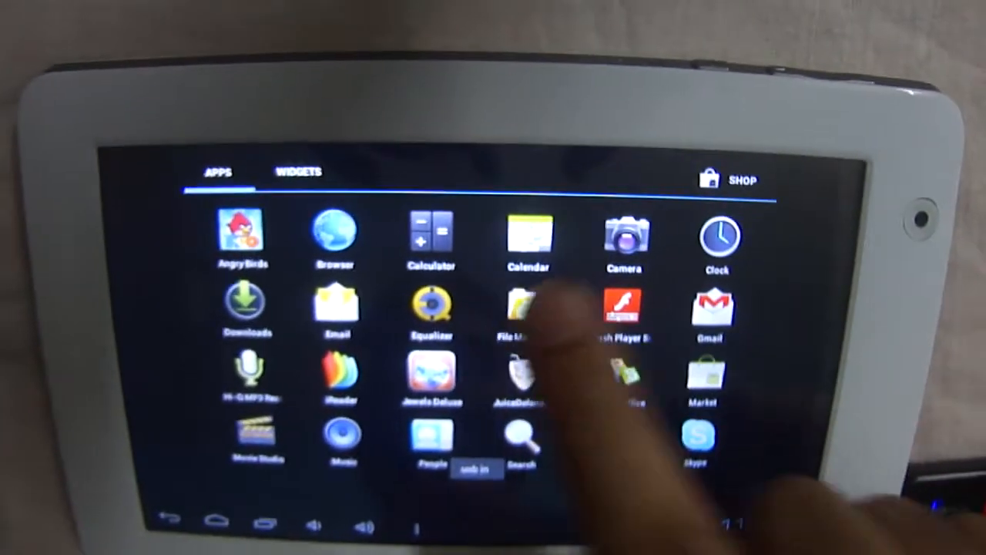
Step: Return to File Manager from the Apps drawer to reach the Google Maps APK
click(527, 308)
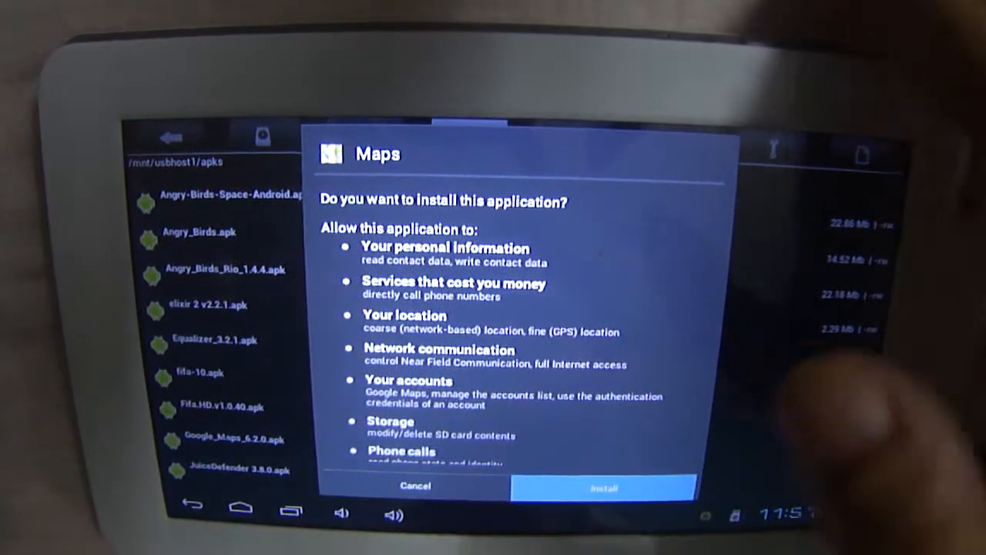
Step: Approve the Maps permissions so Google Maps 6.2.0 installs from its APK
click(604, 487)
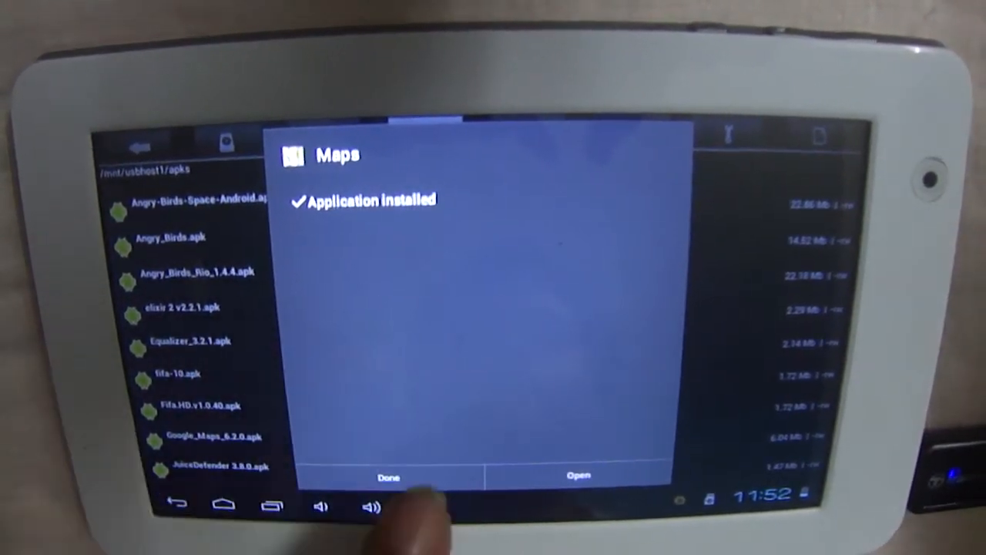
Step: Dismiss the Maps install result, go Home and drag Maps toward Uninstall from the Apps drawer
click(388, 476)
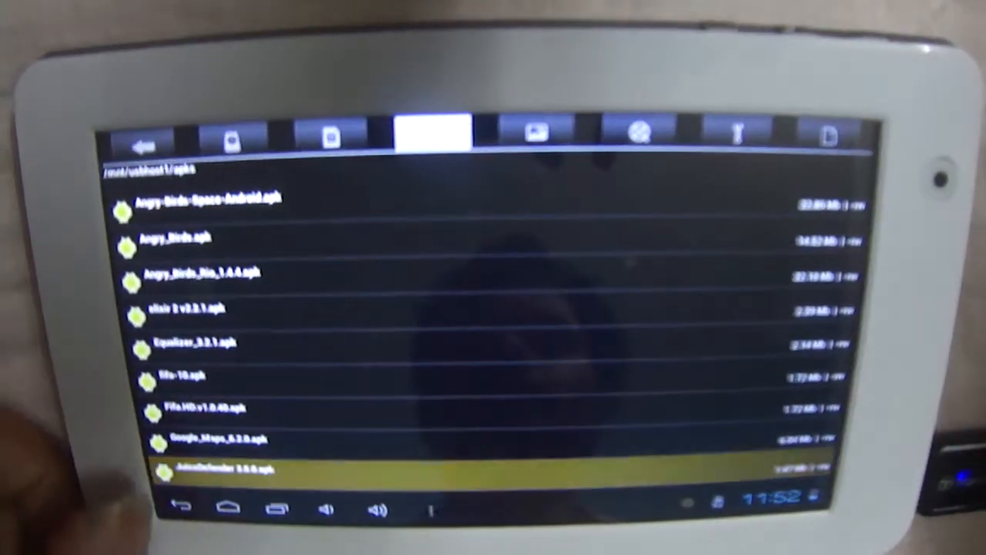
click(224, 470)
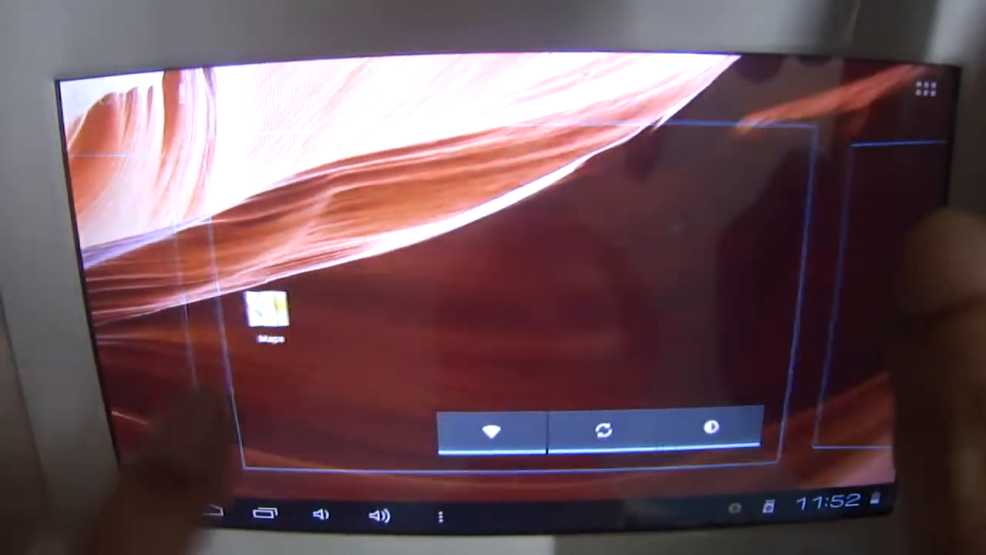
click(922, 88)
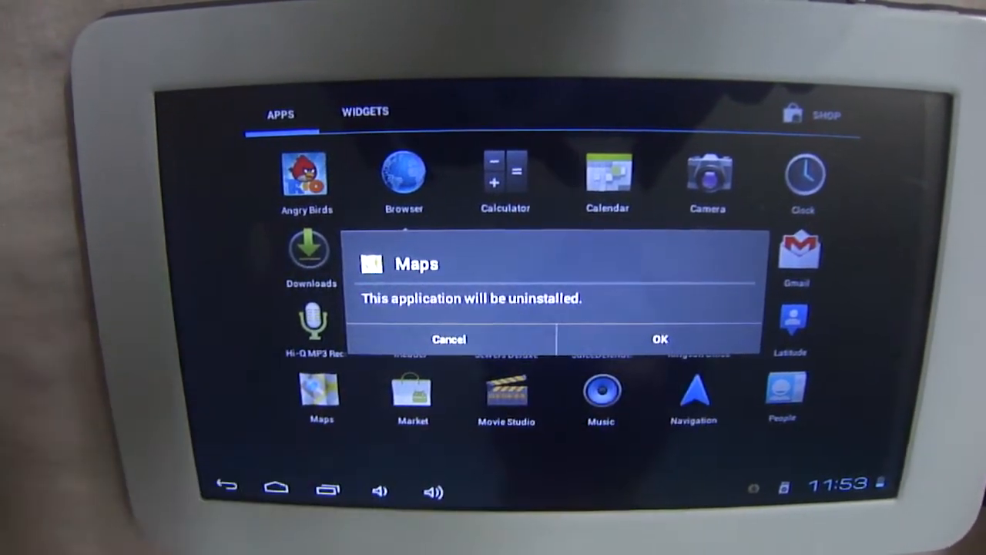
Step: Confirm uninstalling Maps and Angry Birds, then reopen File Manager
click(660, 339)
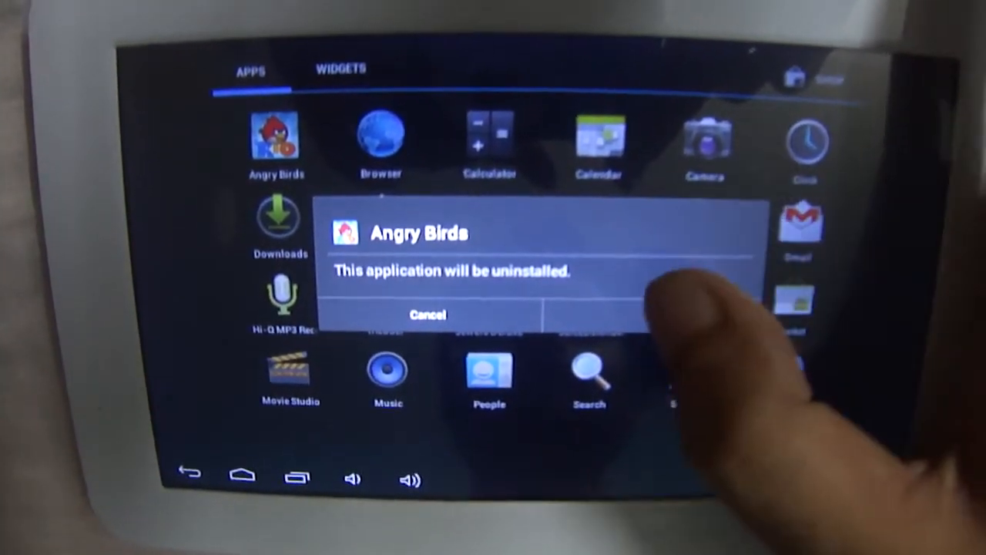
click(655, 314)
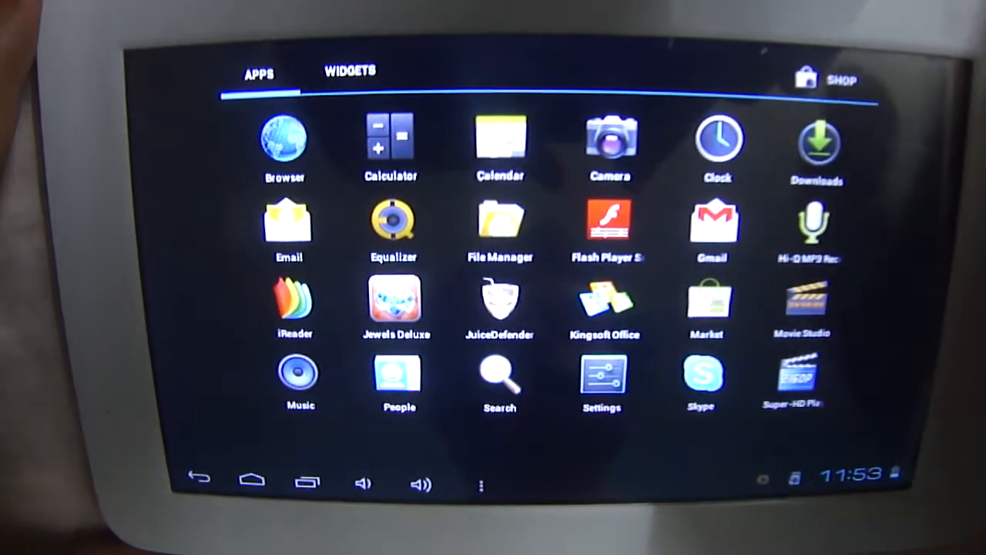
click(499, 224)
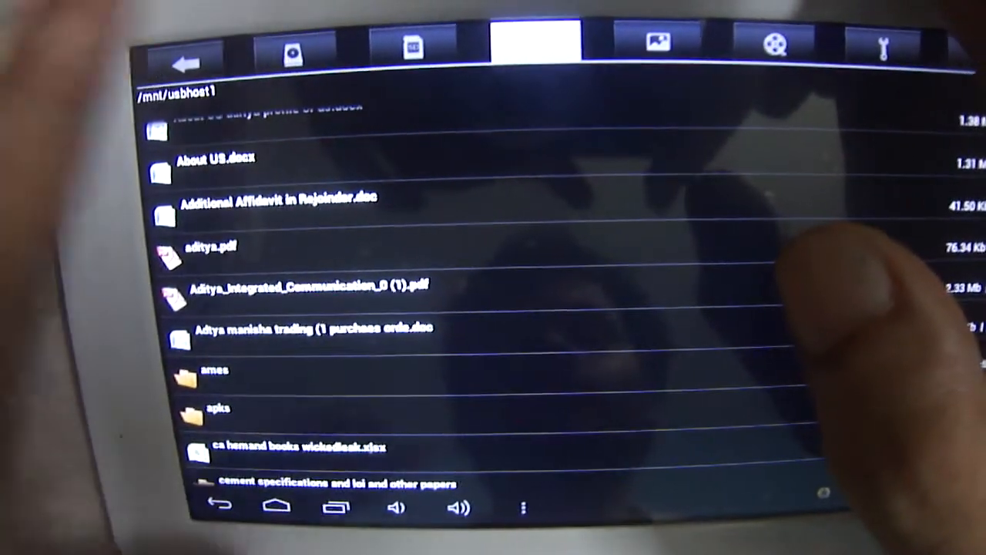
Step: Back out of File Manager from the pen drive's /mnt/usbhost1 listing
click(215, 506)
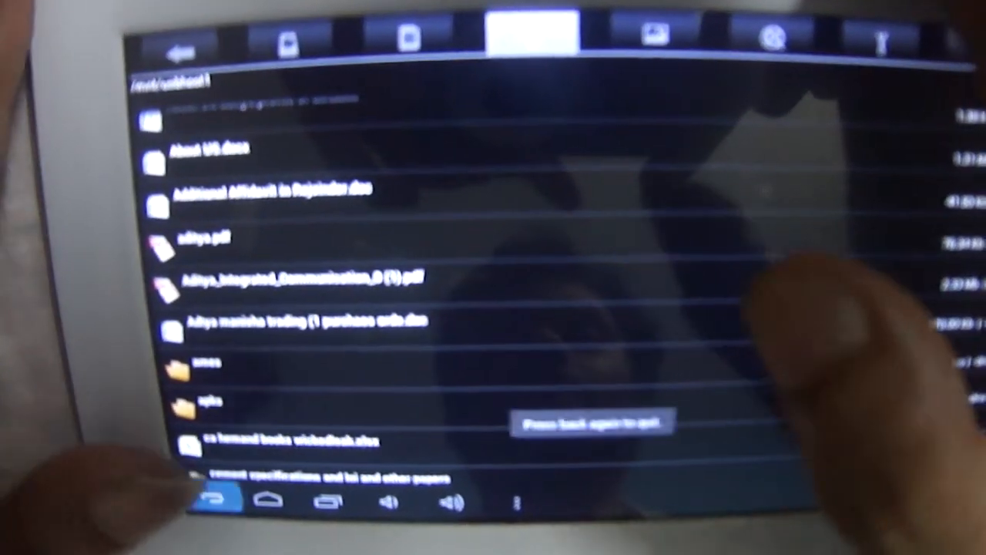